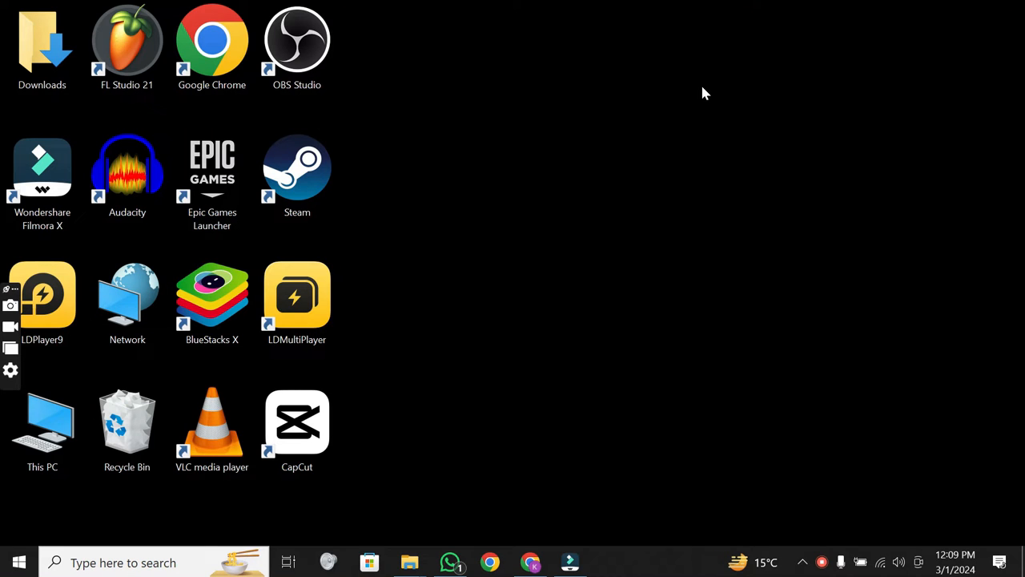
- Search for 'user' and open Change User Account Control settings
click(40, 40)
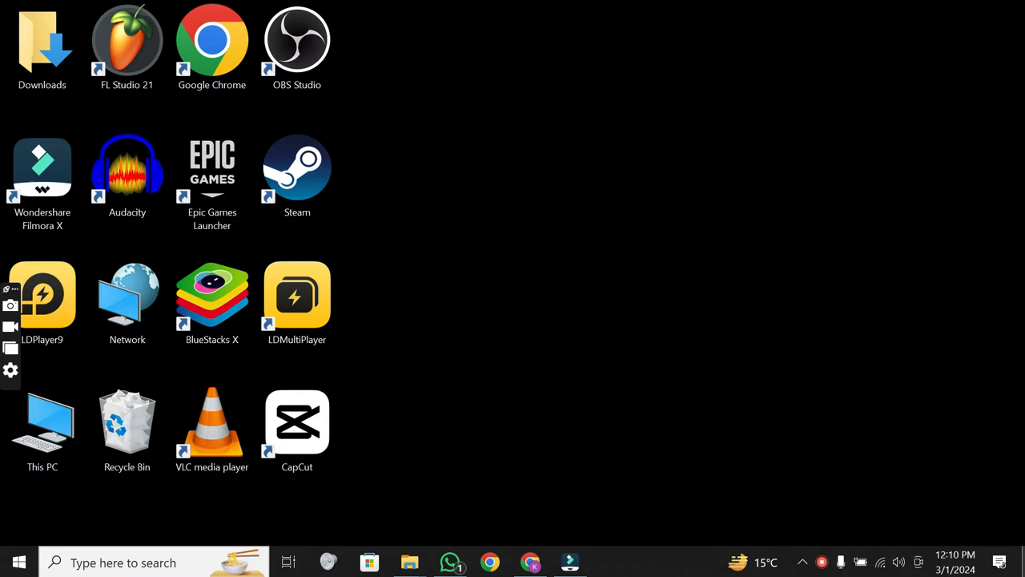
mouse_move(5, 134)
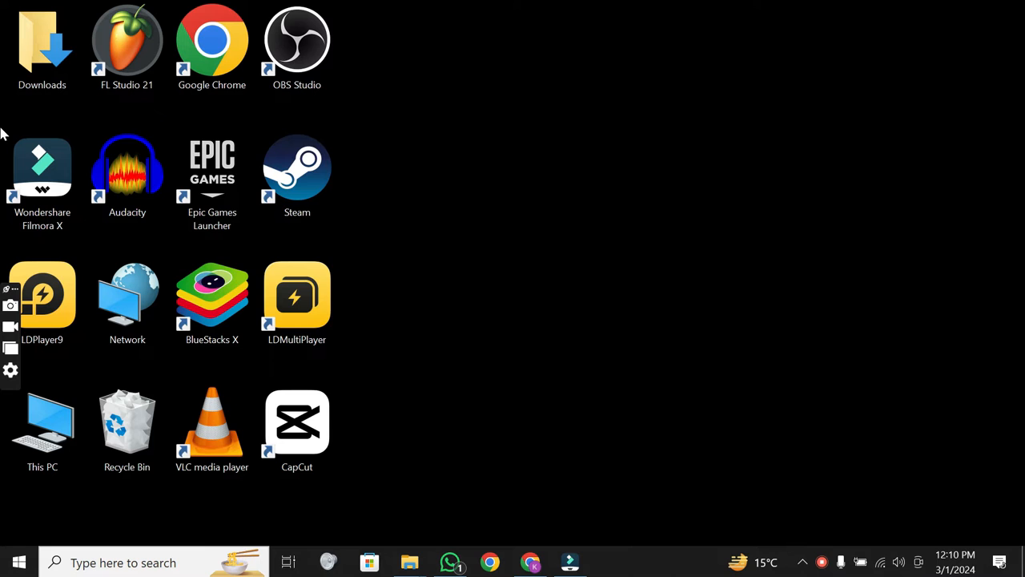
mouse_move(1018, 545)
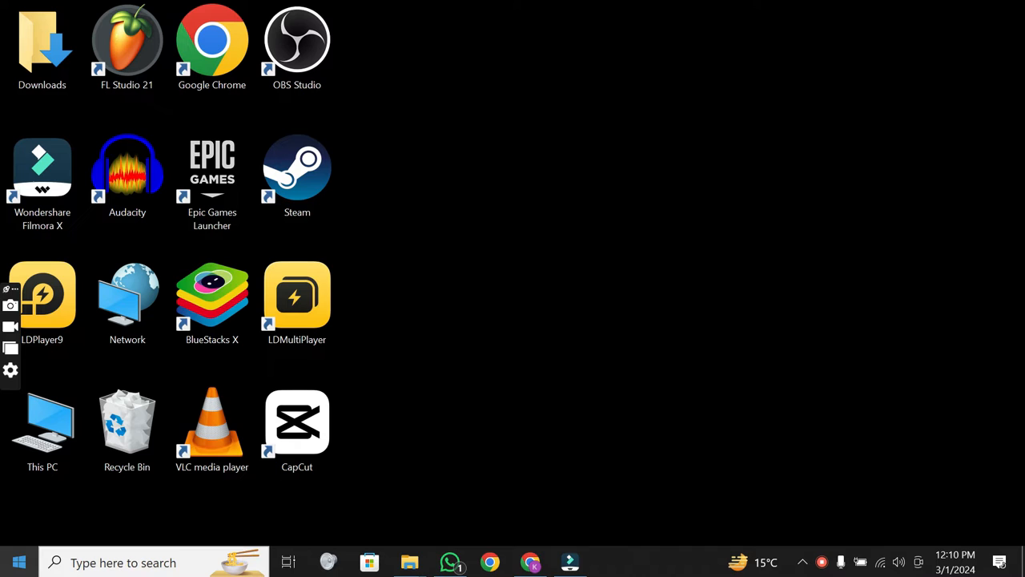
click(43, 44)
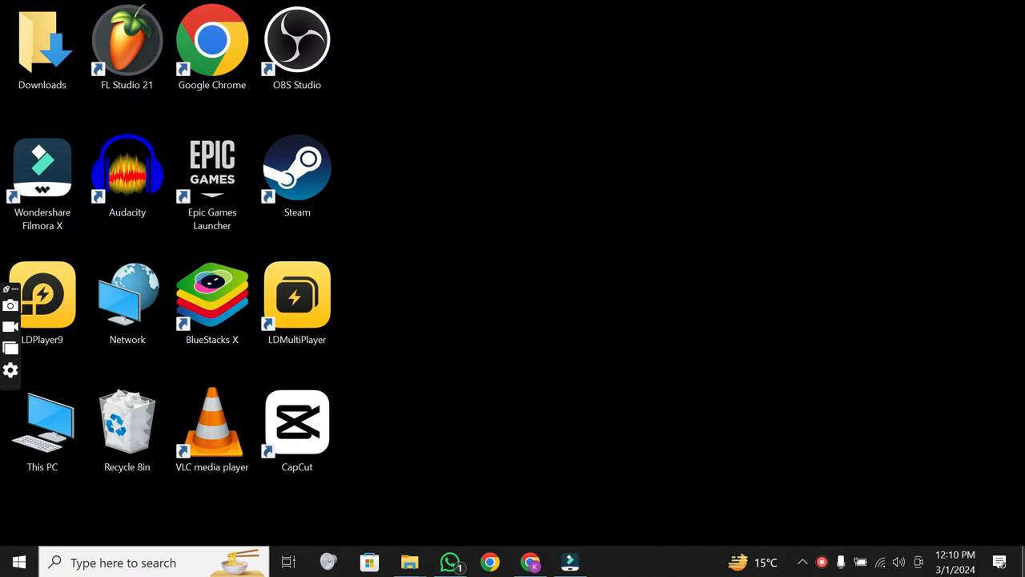
click(43, 172)
text(user)
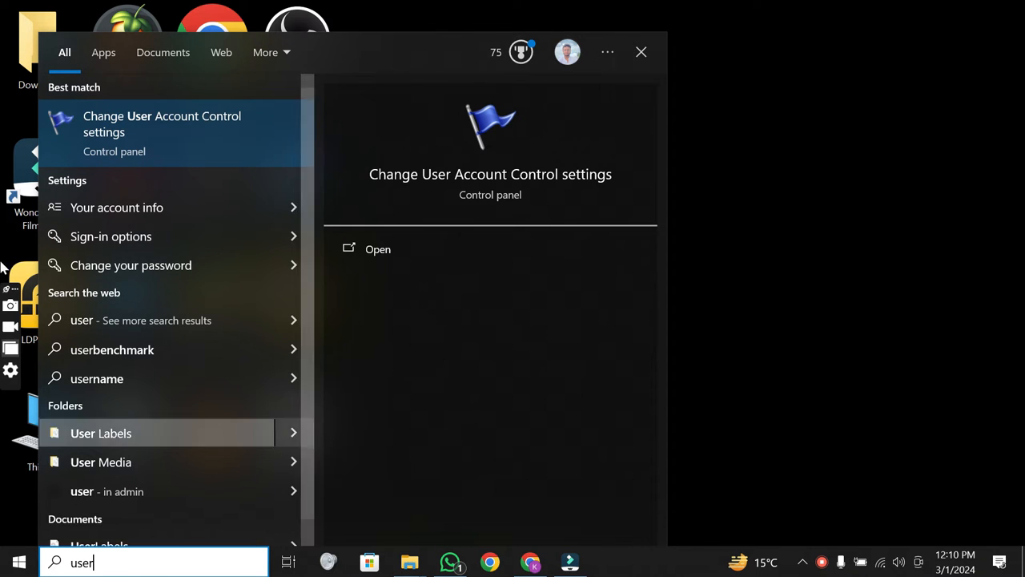
click(641, 51)
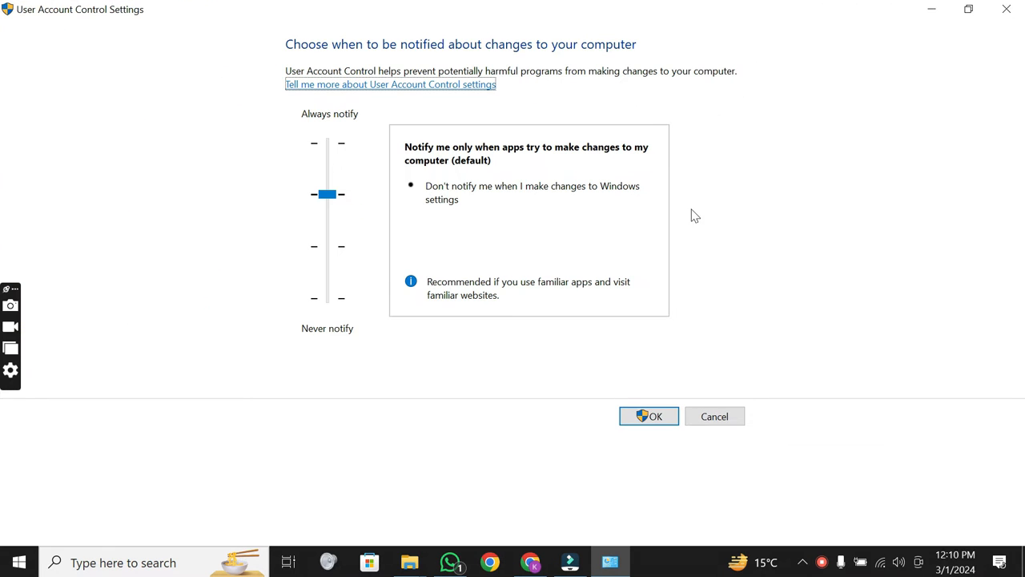
mouse_move(337, 197)
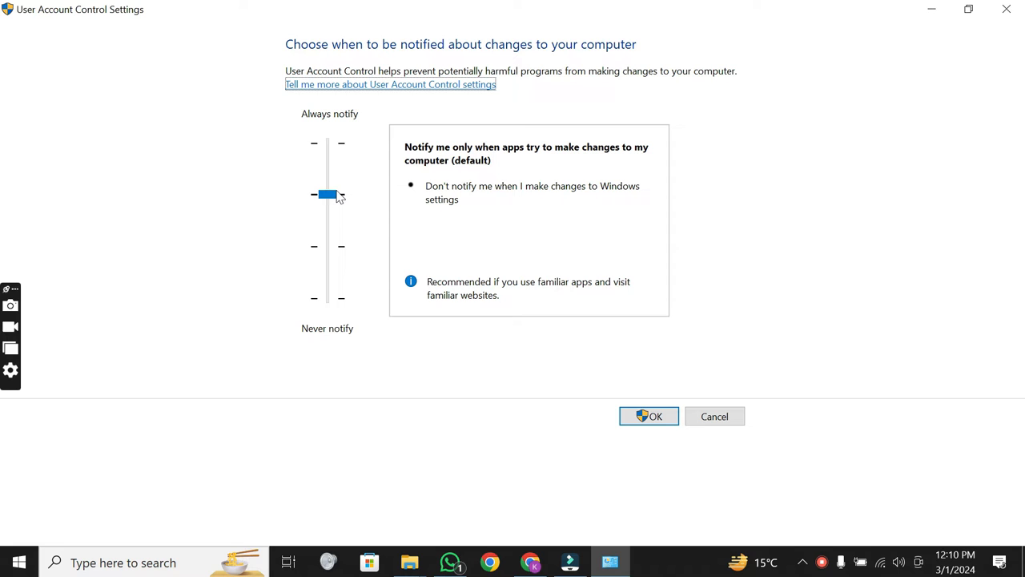
- Return the notification slider to its default notch after lowering it, and save
drag(327, 194, 327, 298)
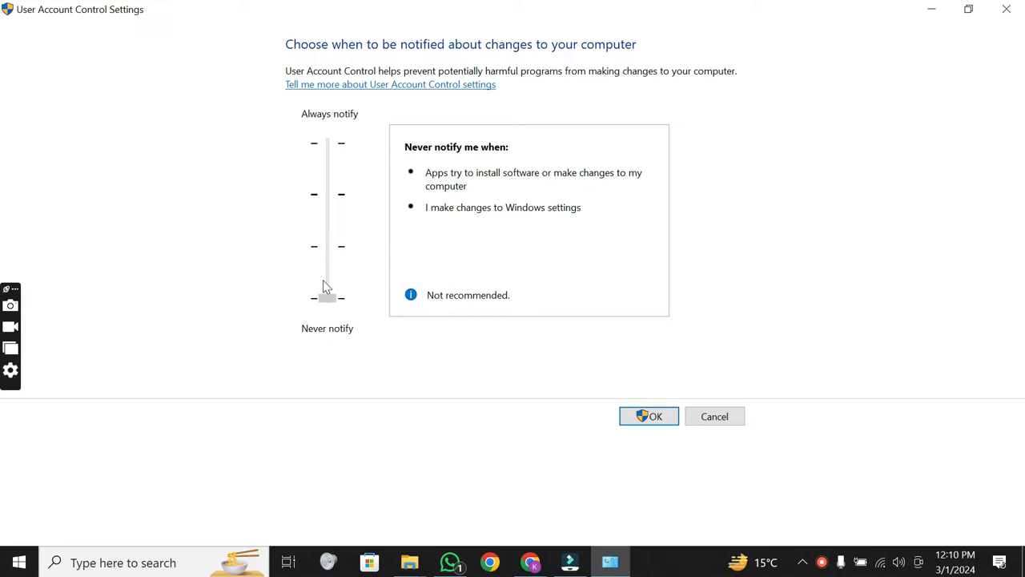
drag(326, 296, 326, 194)
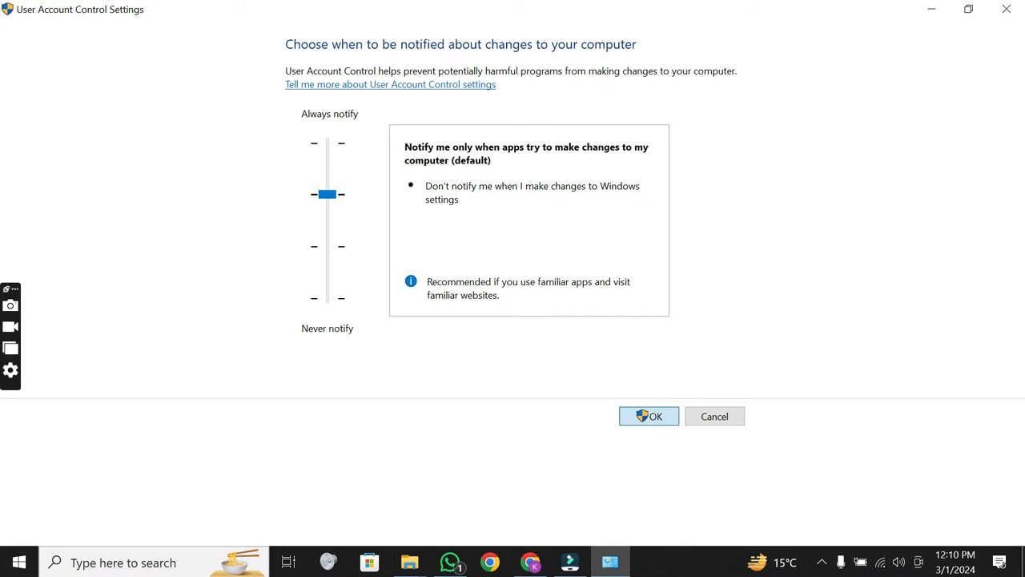
click(649, 416)
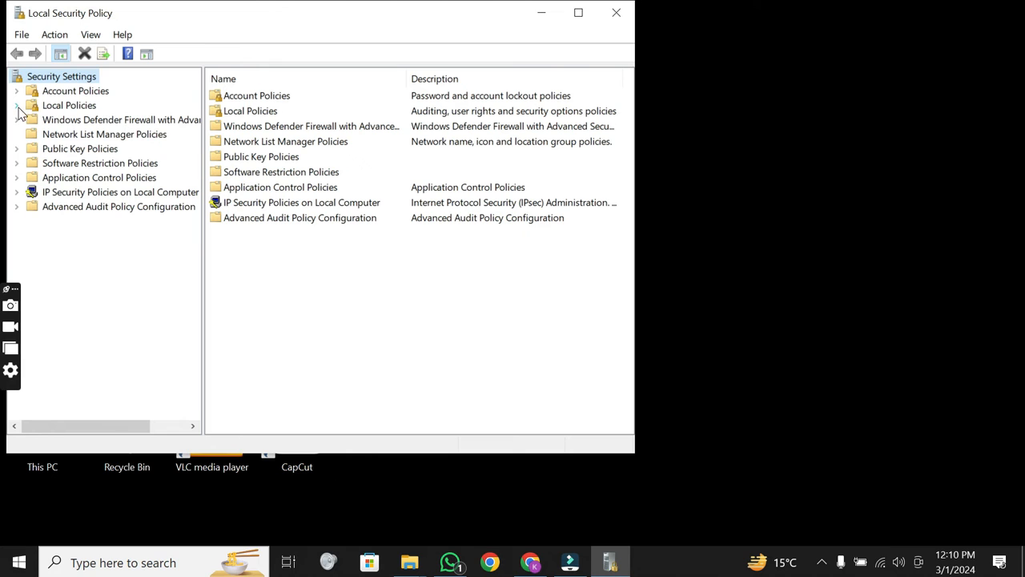
- Show Local Policies > Security Options maximized, scrolled to the User Account Control policies
click(19, 105)
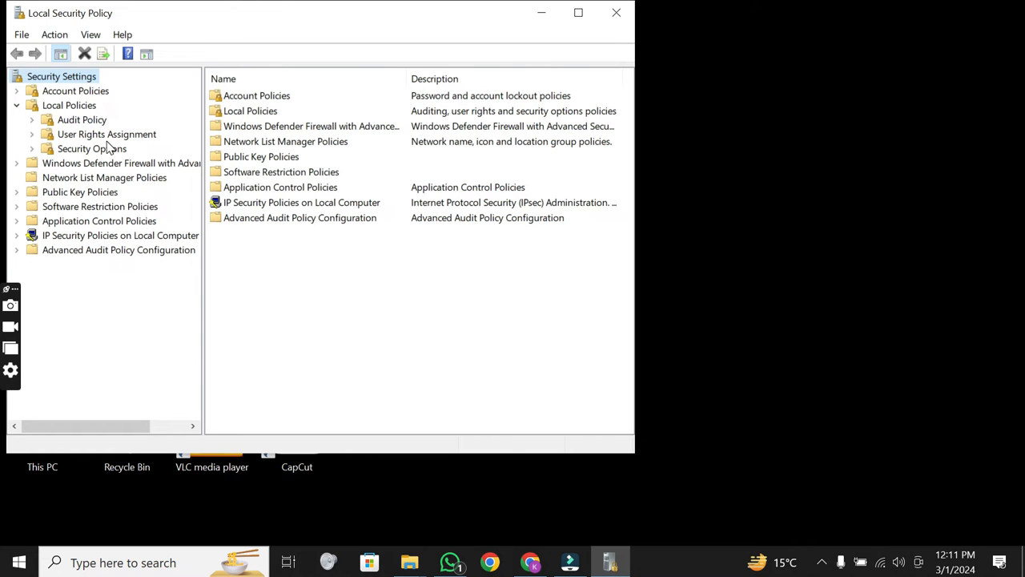
click(91, 148)
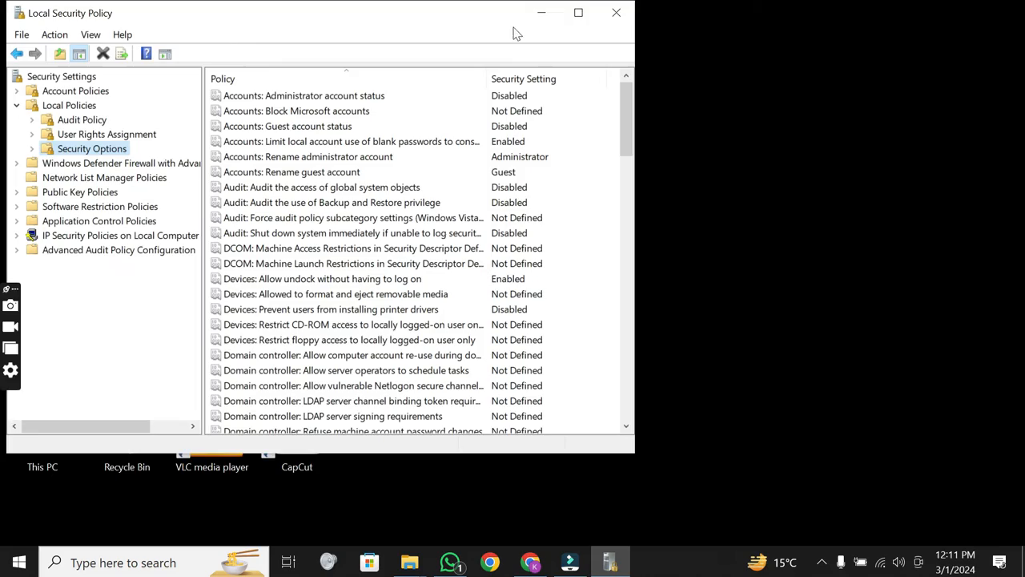
click(577, 12)
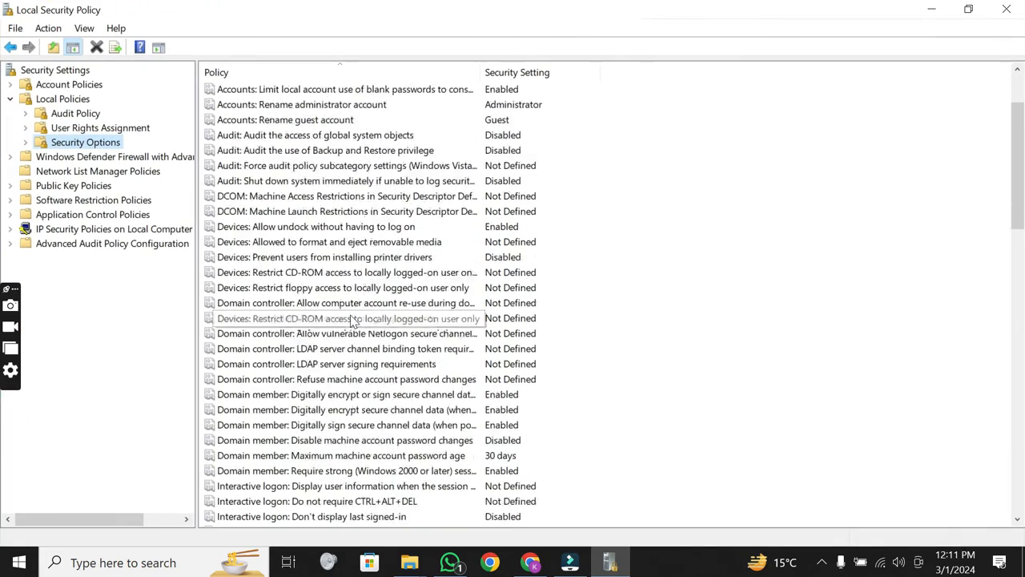
scroll(down, 3)
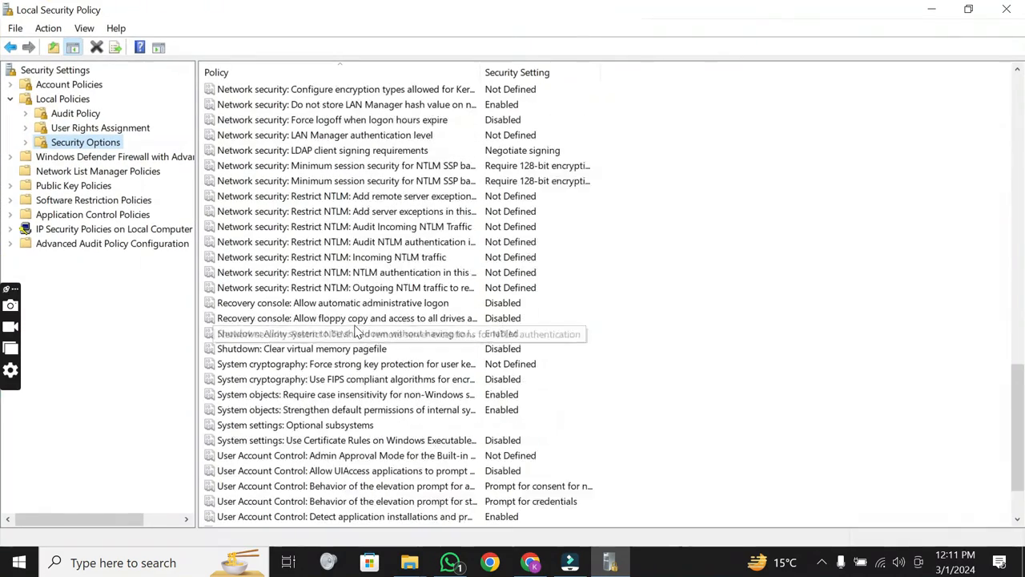
scroll(down, 3)
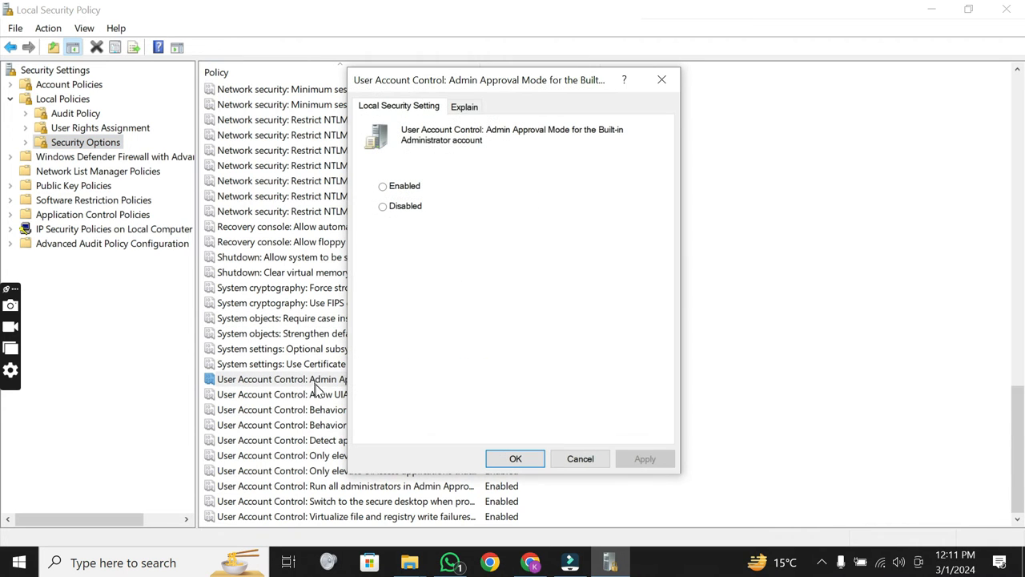
- Set 'Admin Approval Mode for the Built-in Administrator account' to Enabled and confirm
click(382, 185)
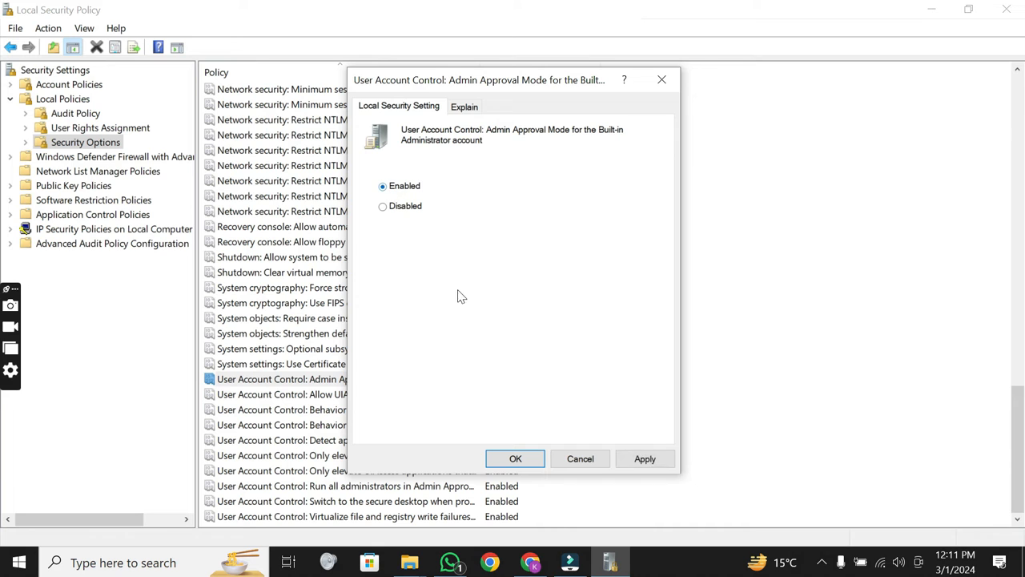
click(645, 458)
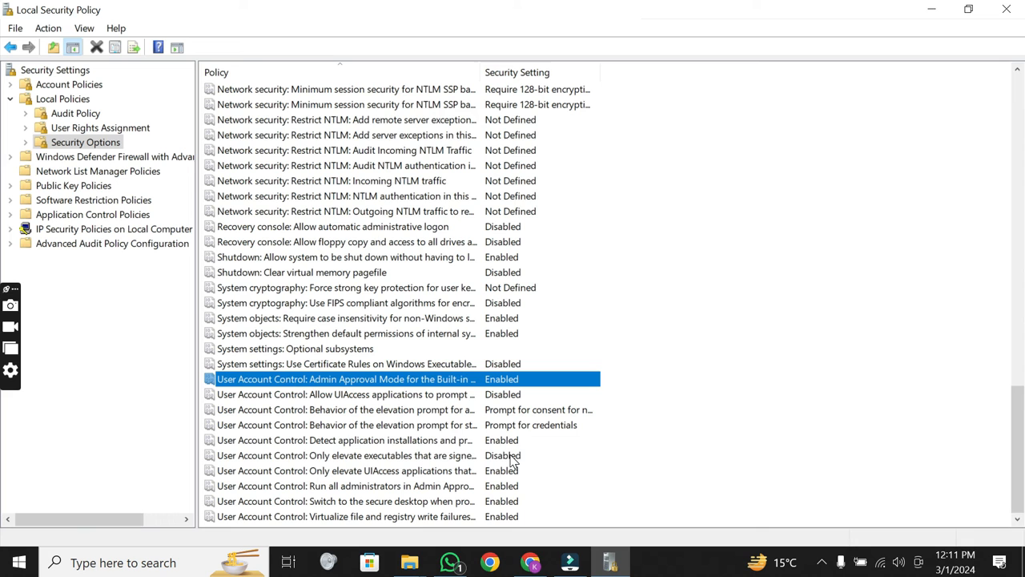
mouse_move(373, 440)
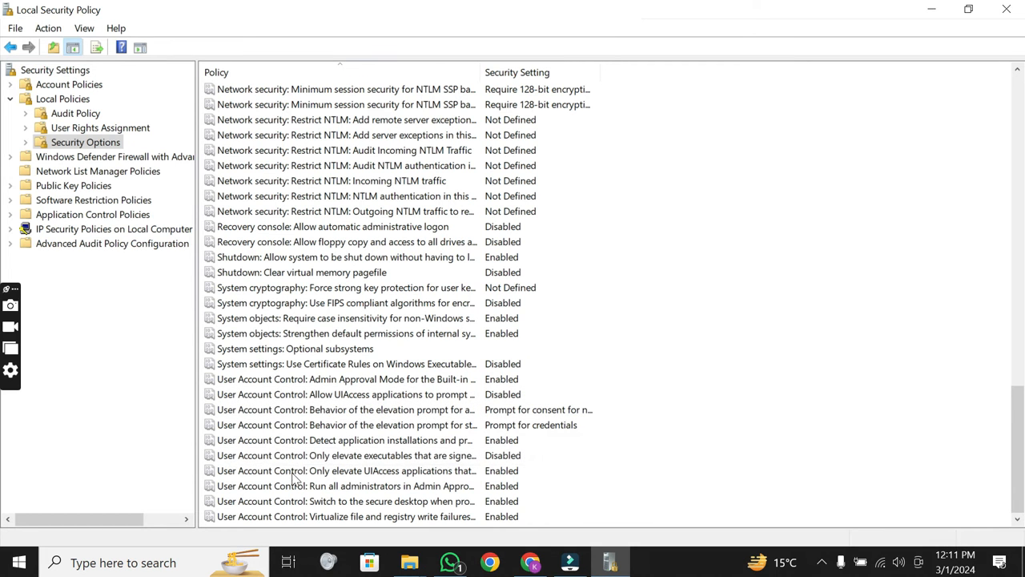
mouse_move(332, 493)
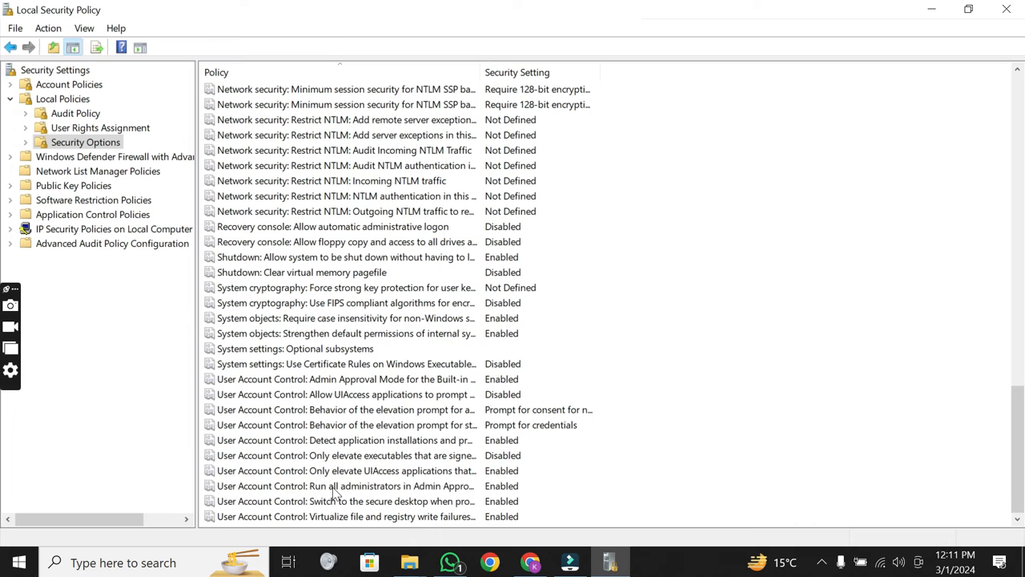
double_click(334, 486)
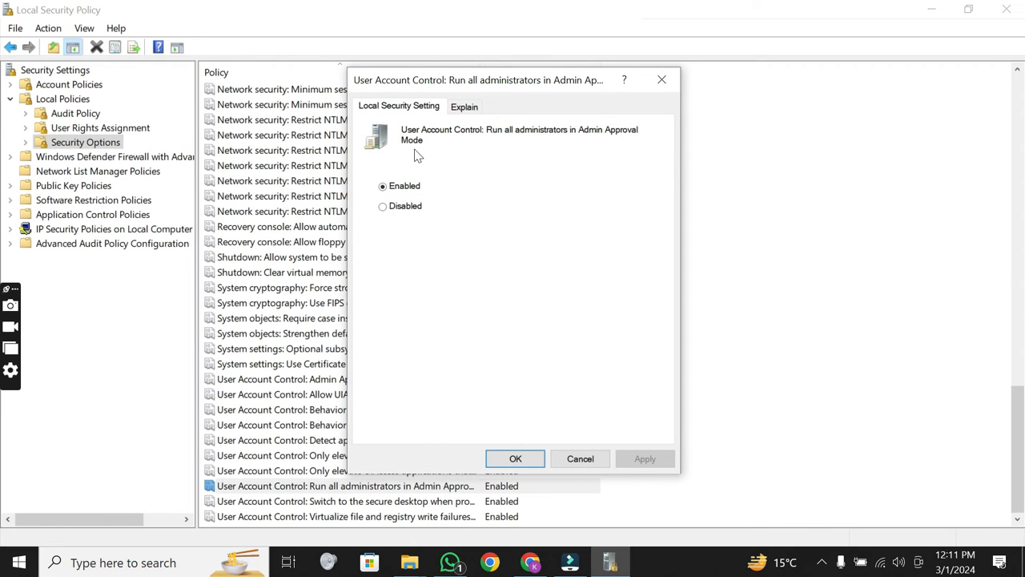
mouse_move(562, 486)
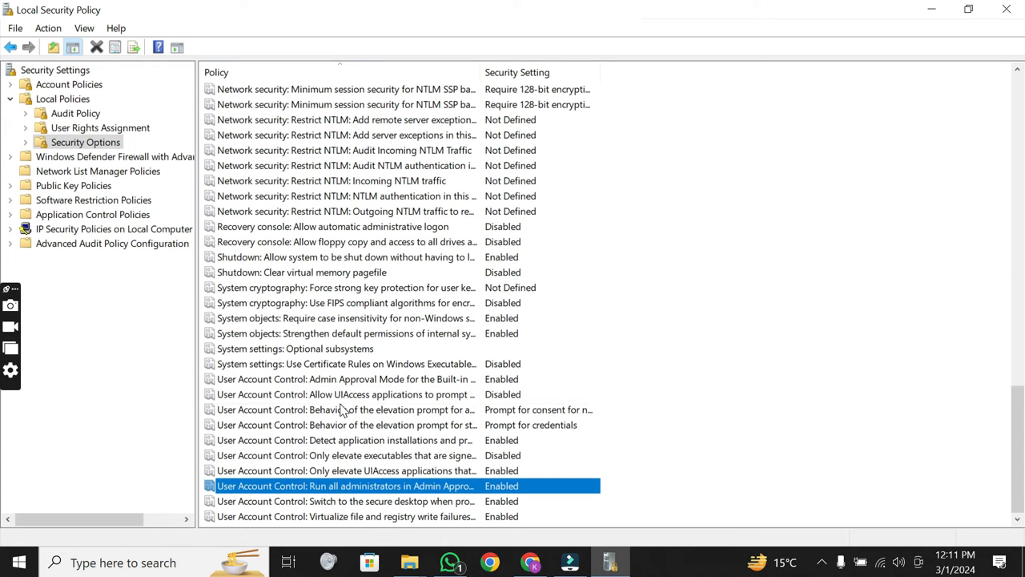
- Set 'Allow UIAccess applications to prompt for elevation without secure desktop' to Enabled
click(344, 395)
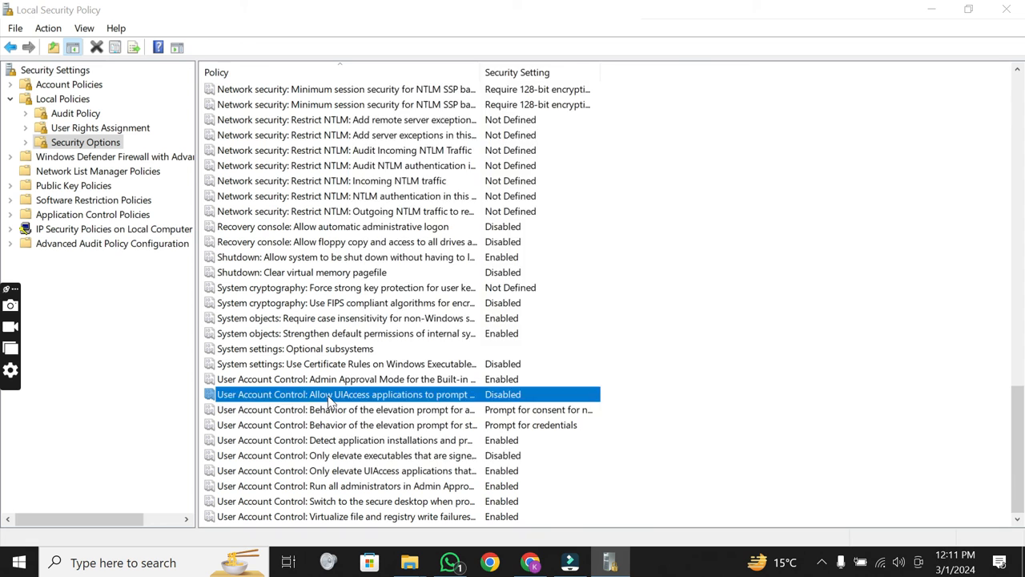
double_click(341, 394)
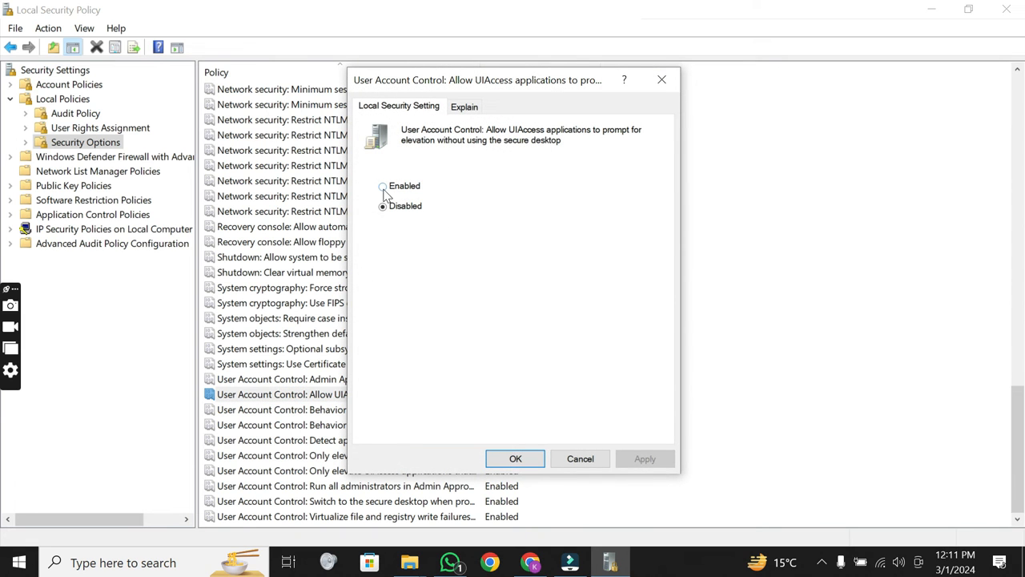
click(383, 186)
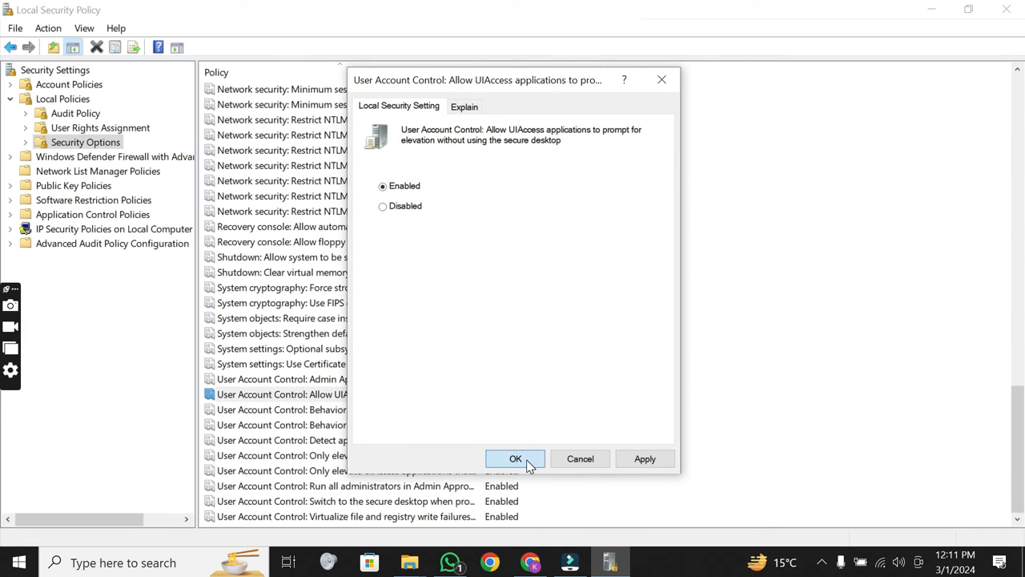
click(515, 458)
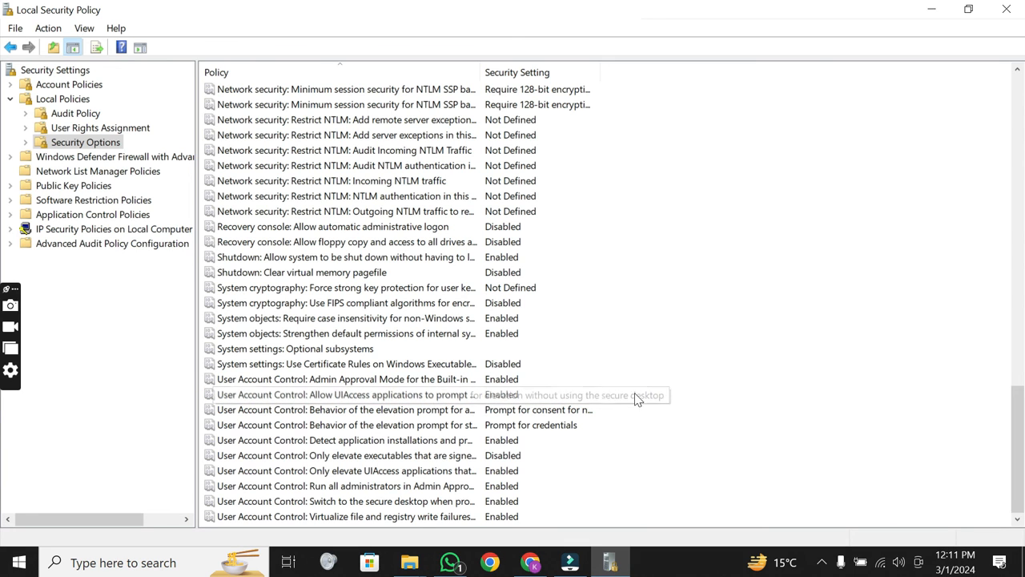
mouse_move(1015, 9)
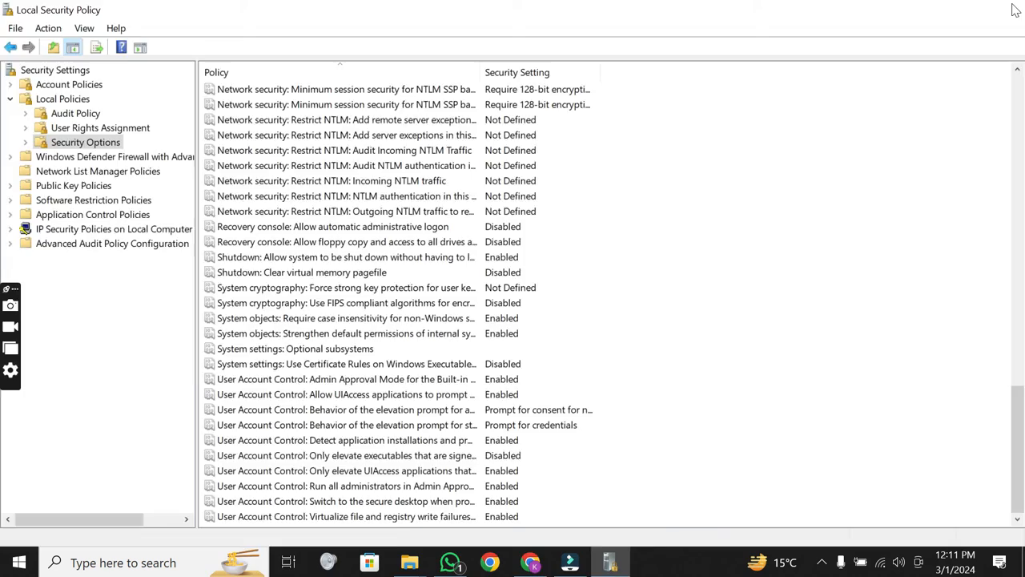